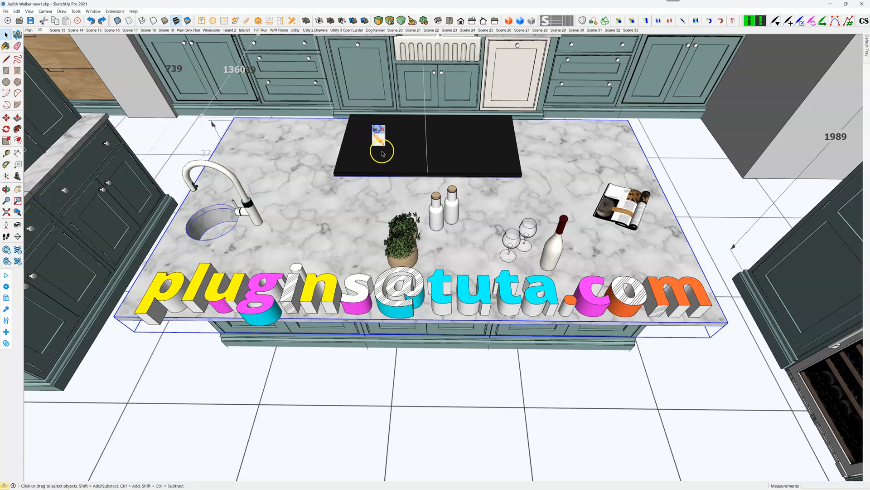
mouse_move(379, 137)
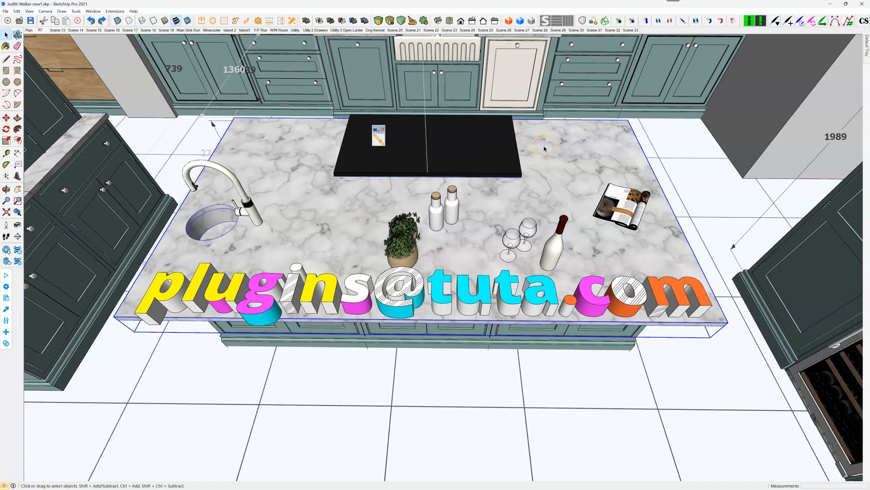
mouse_move(379, 138)
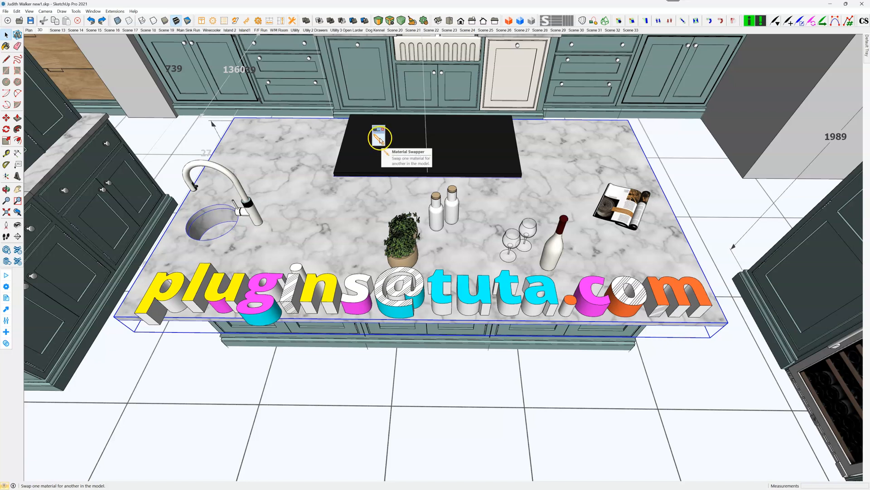
mouse_move(407, 140)
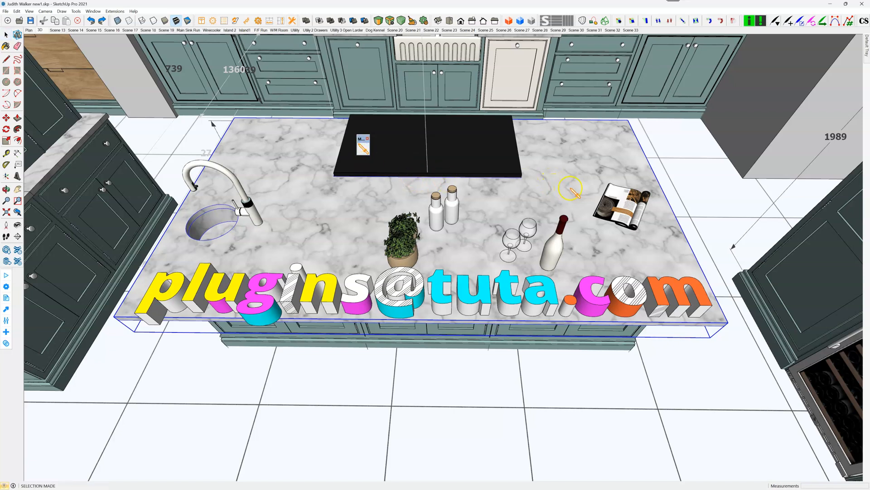
mouse_move(411, 308)
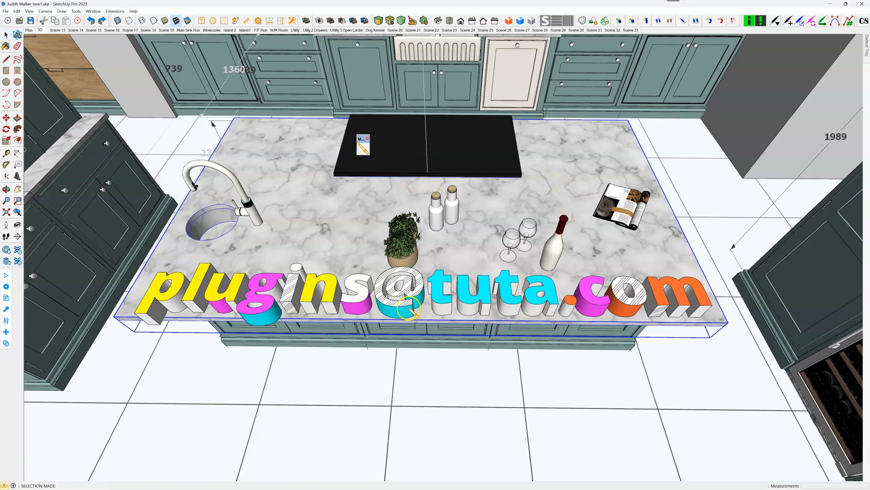
mouse_move(219, 153)
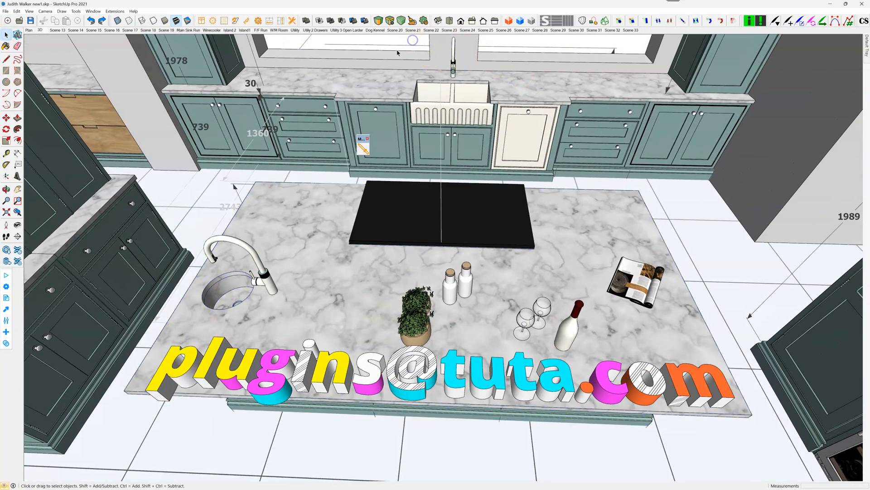
mouse_move(363, 148)
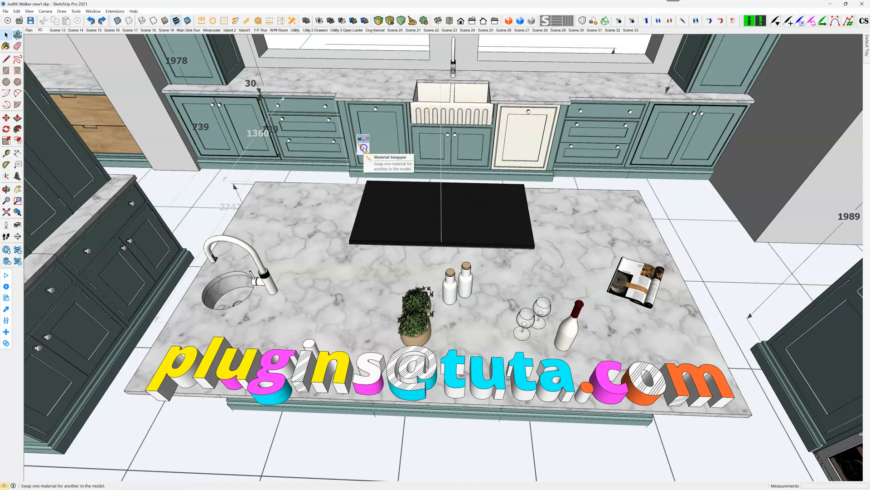
- Swap the yellow letter material for the white hatched material using Material Swapper
left_click(421, 292)
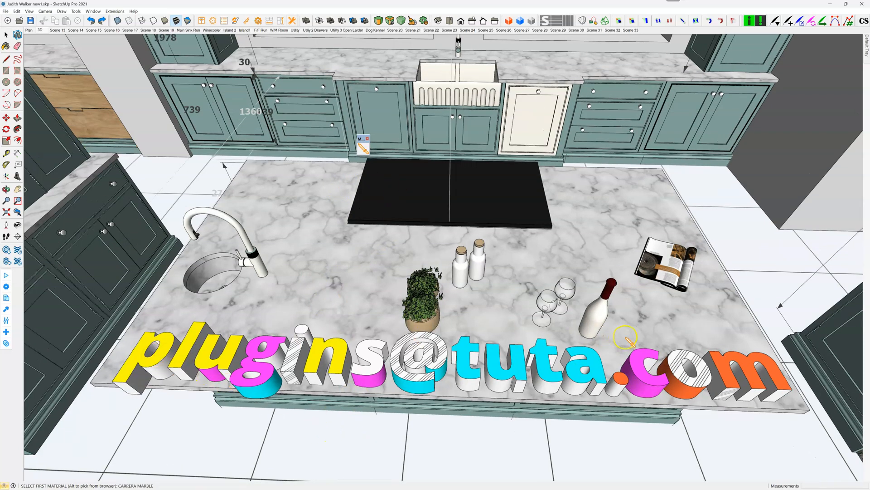
mouse_move(488, 377)
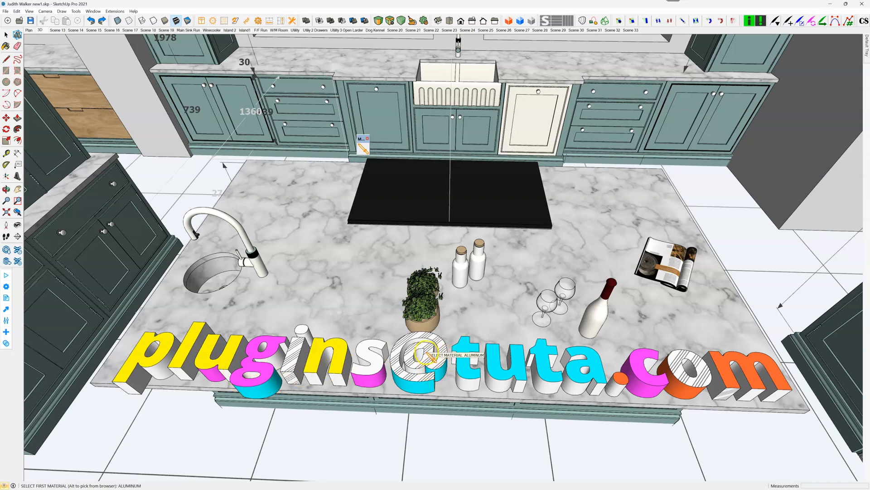
left_click(436, 356)
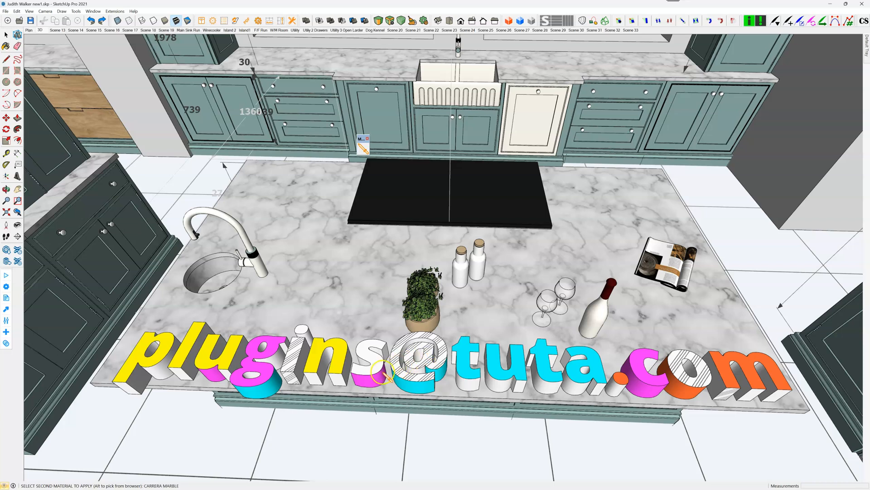
left_click(205, 364)
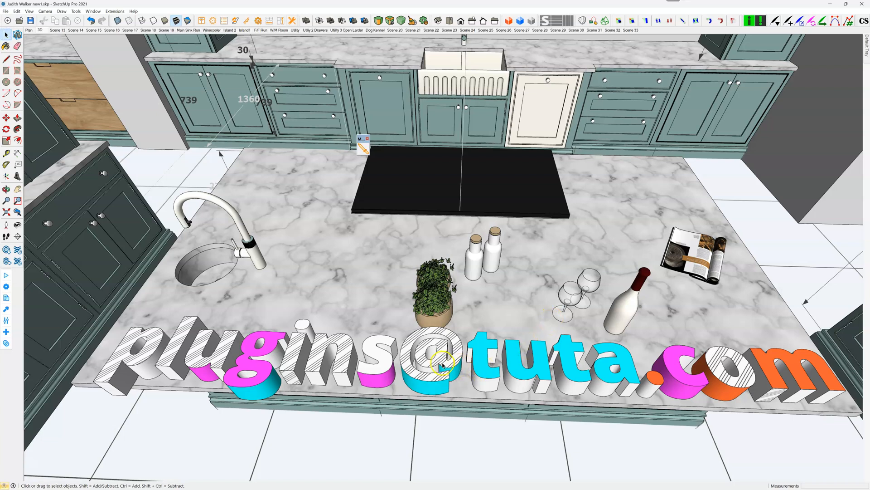
mouse_move(397, 369)
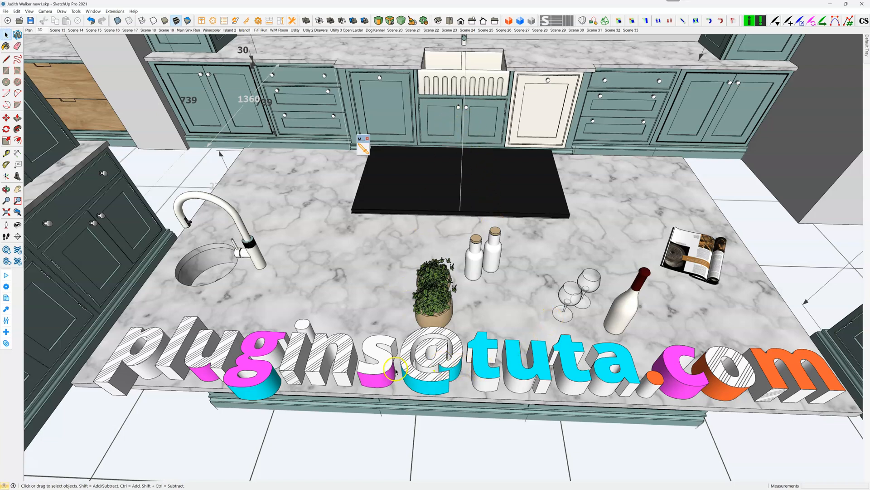
mouse_move(429, 363)
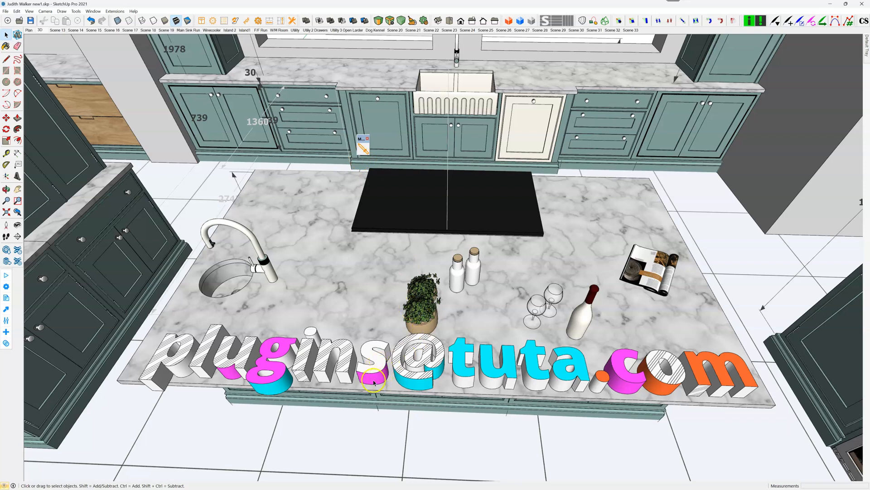
mouse_move(277, 360)
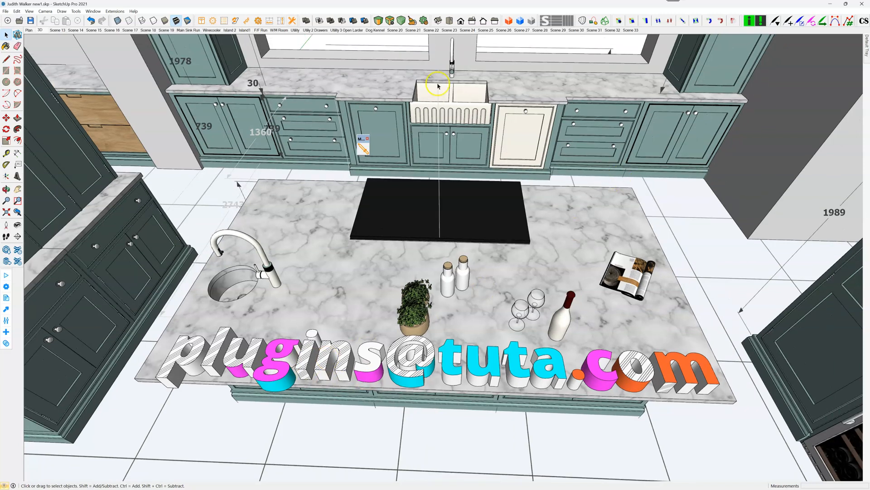
mouse_move(488, 350)
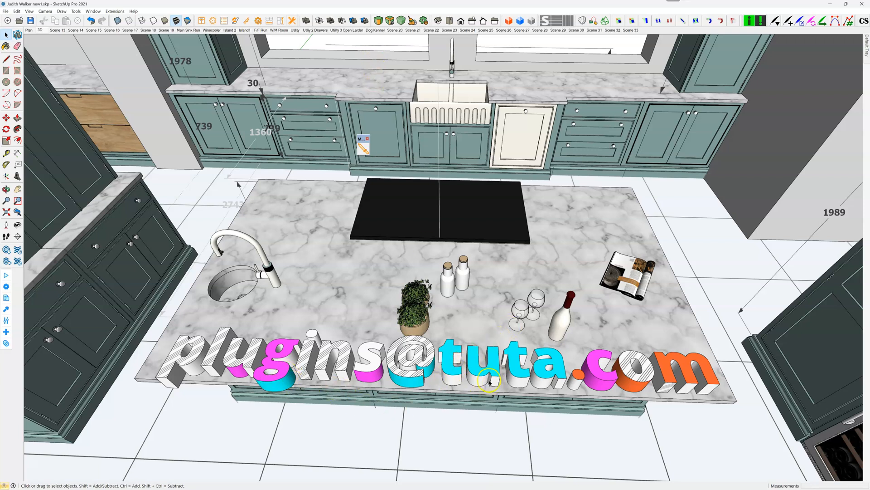
mouse_move(283, 374)
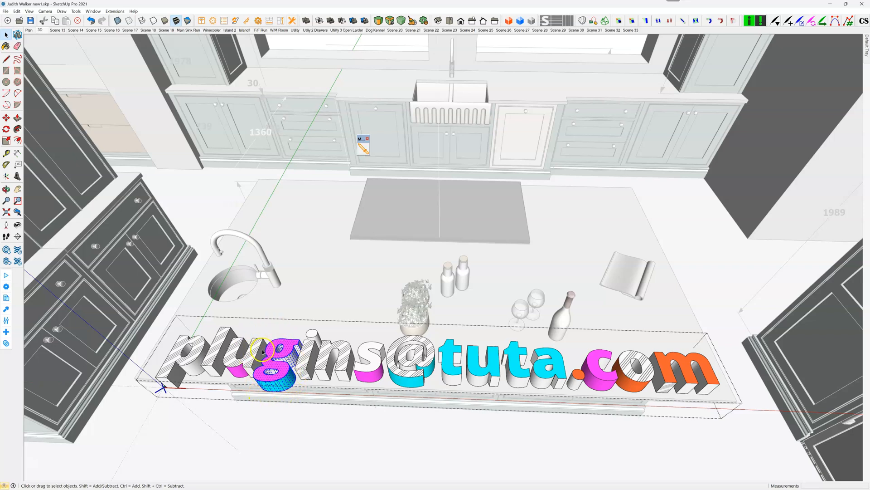
mouse_move(305, 379)
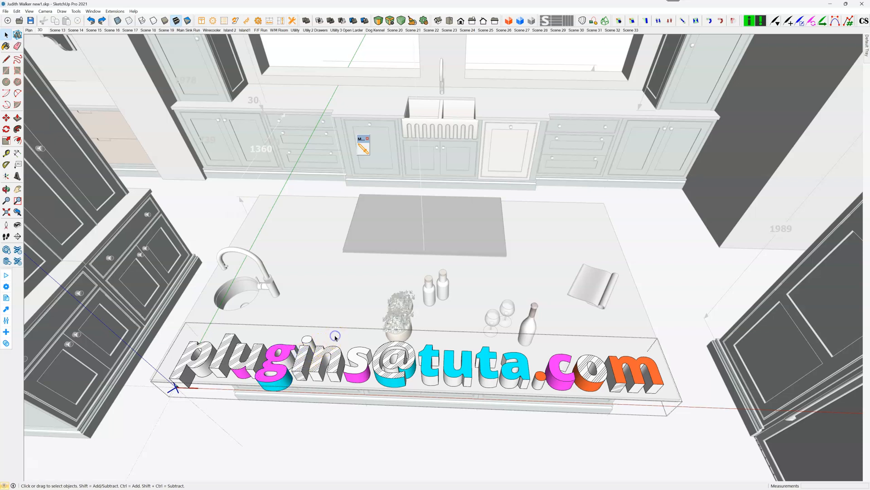
mouse_move(468, 340)
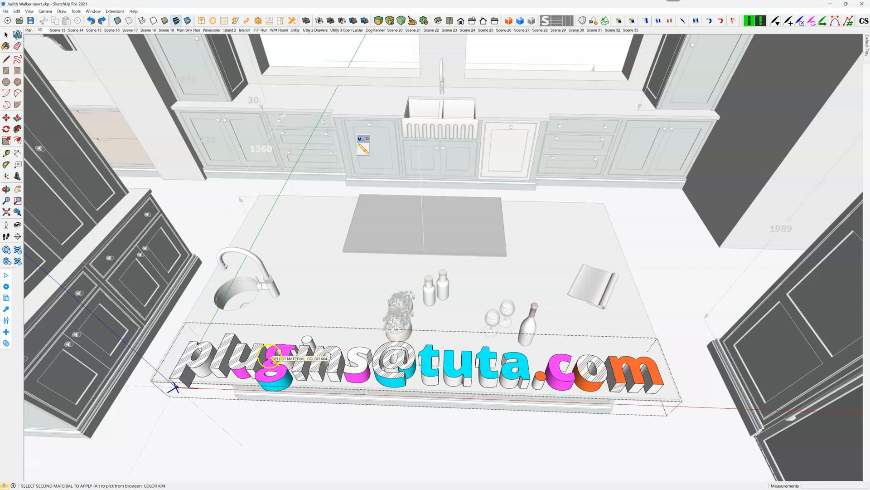
- Swap the pink letter material for the orange material
left_click(439, 372)
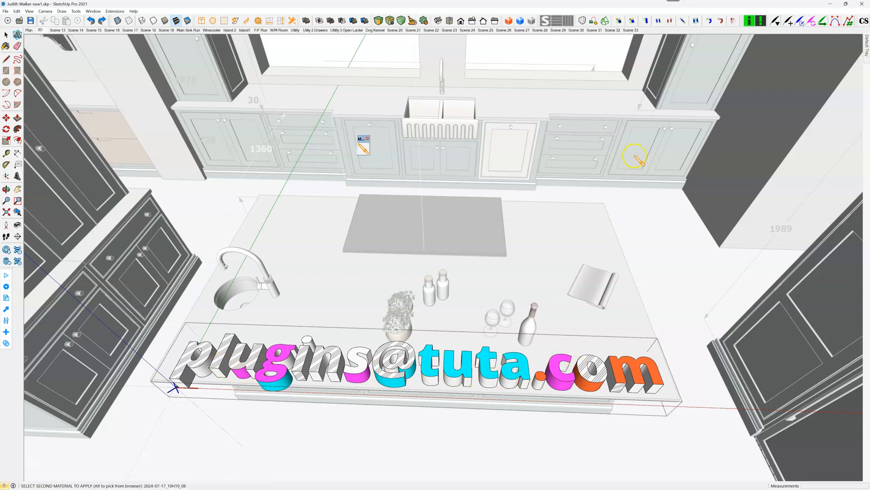
left_click(280, 347)
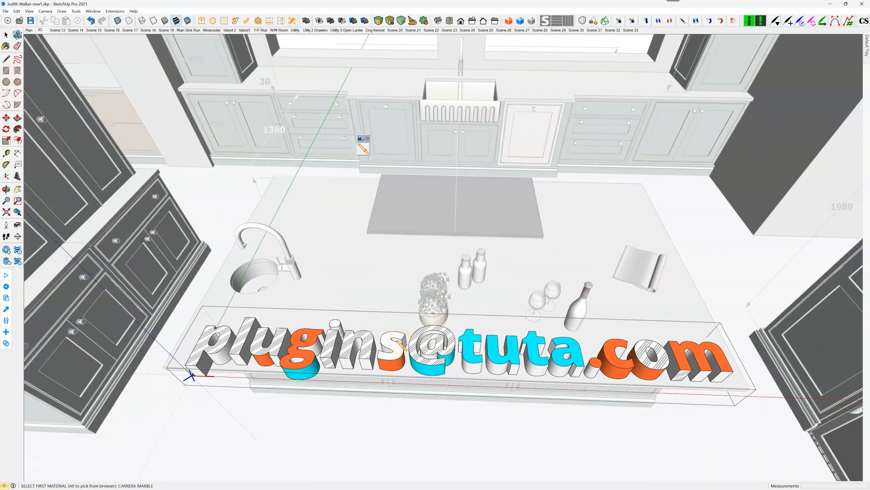
left_click(577, 311)
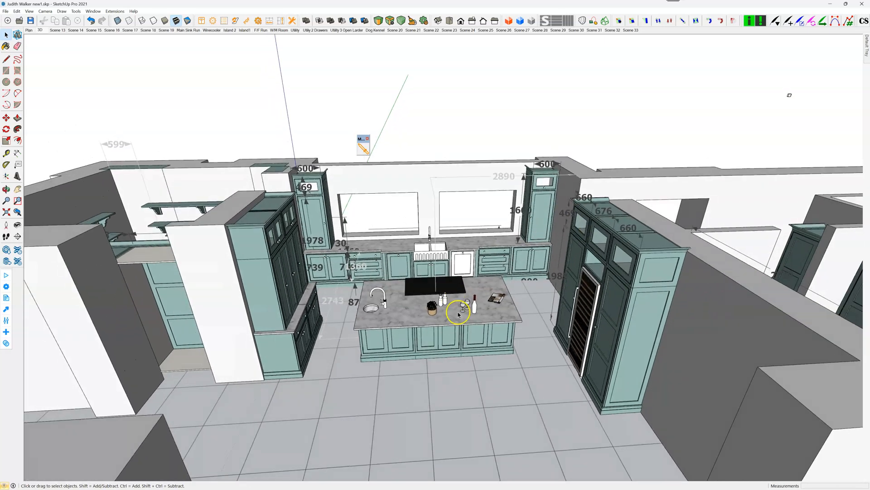
left_click_drag(458, 314, 369, 272)
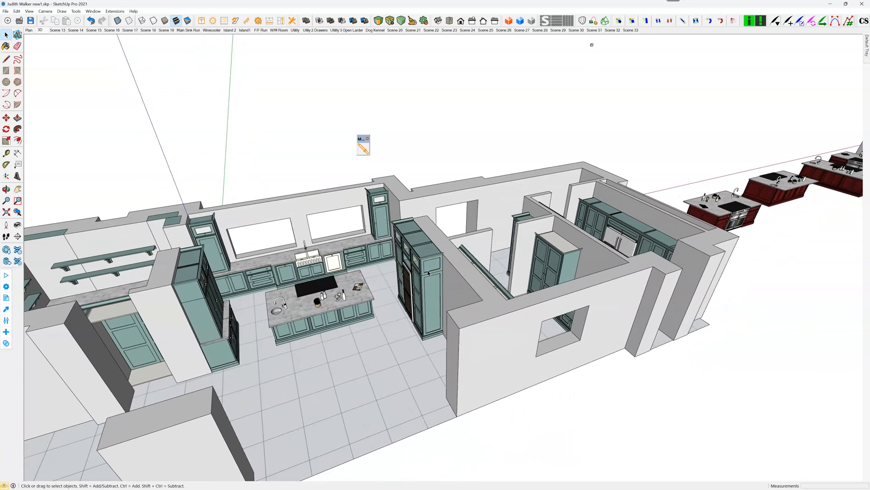
- Browse the named colours collection in the Materials panel and pick a colour onto the model
left_click(864, 50)
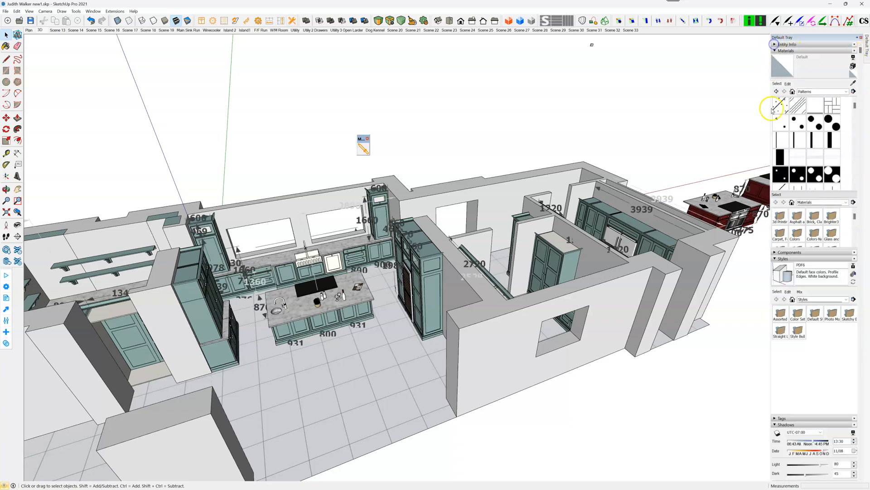
left_click(775, 51)
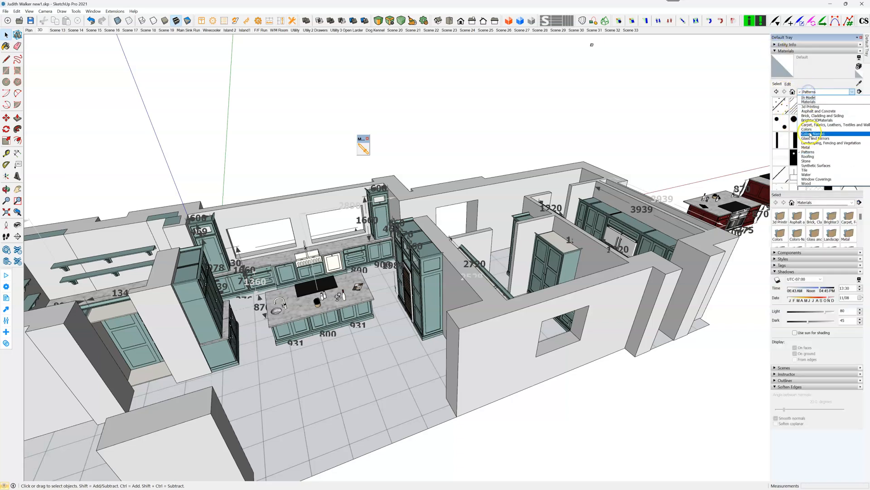
left_click(813, 133)
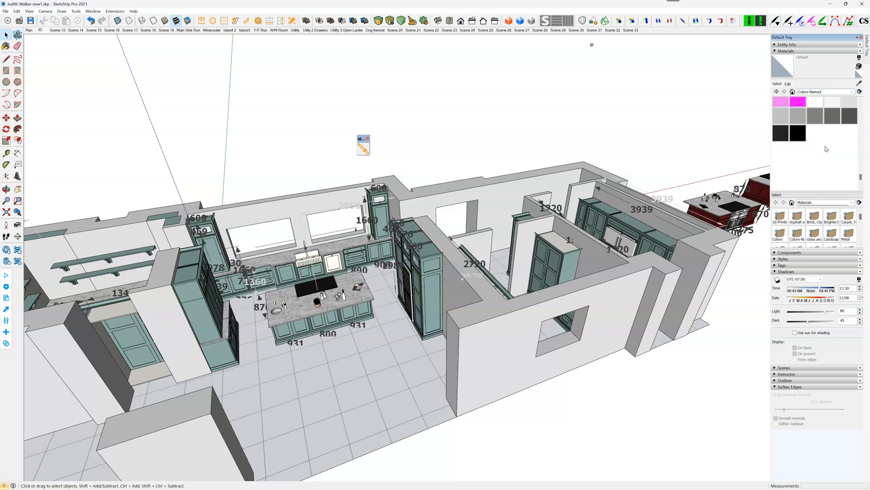
left_click(815, 115)
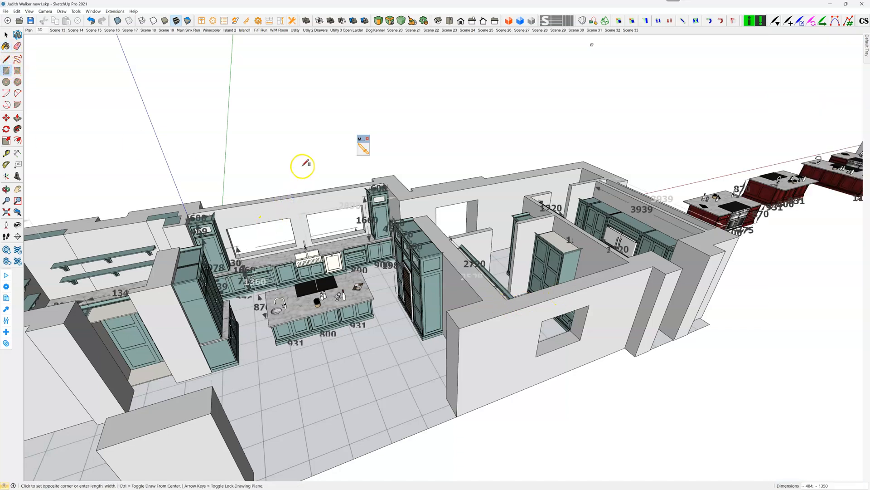
mouse_move(294, 178)
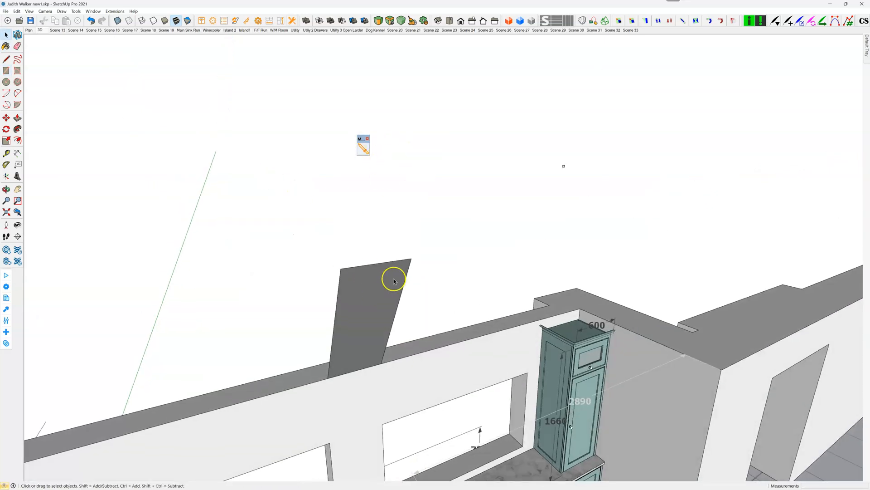
scroll("down", 3)
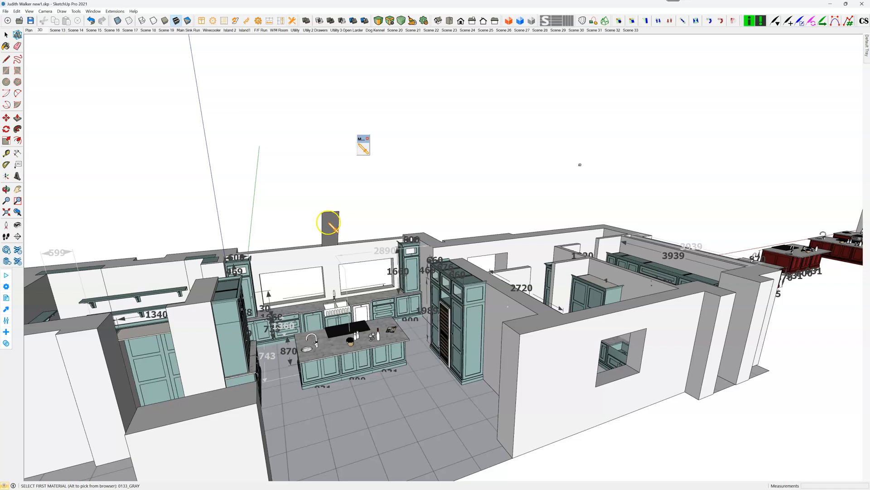
left_click(328, 222)
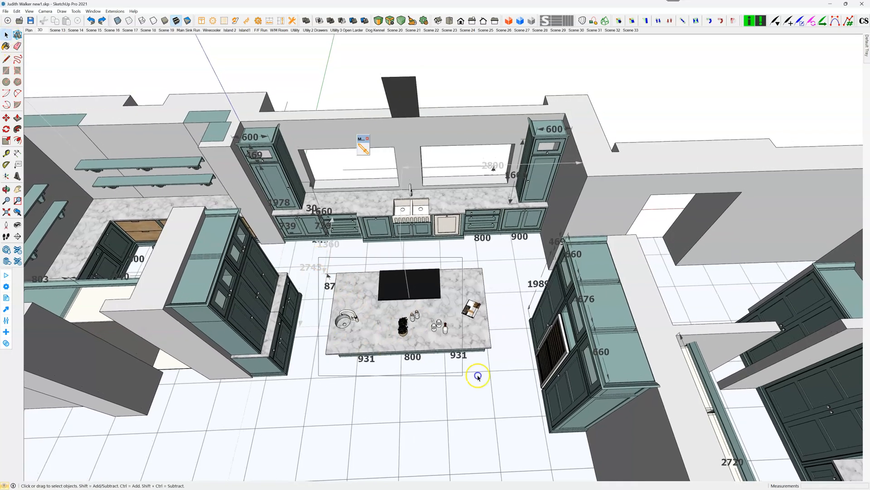
- Select the kitchen island group as a whole
left_click(478, 375)
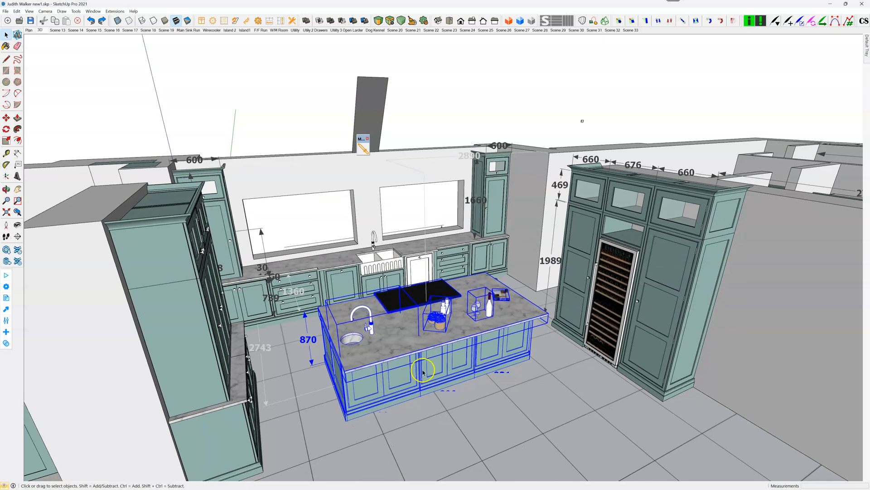
mouse_move(498, 342)
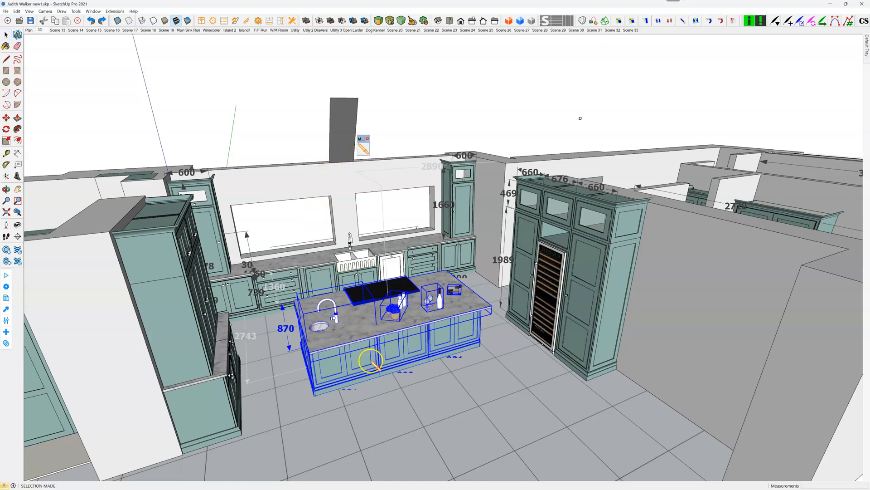
mouse_move(366, 363)
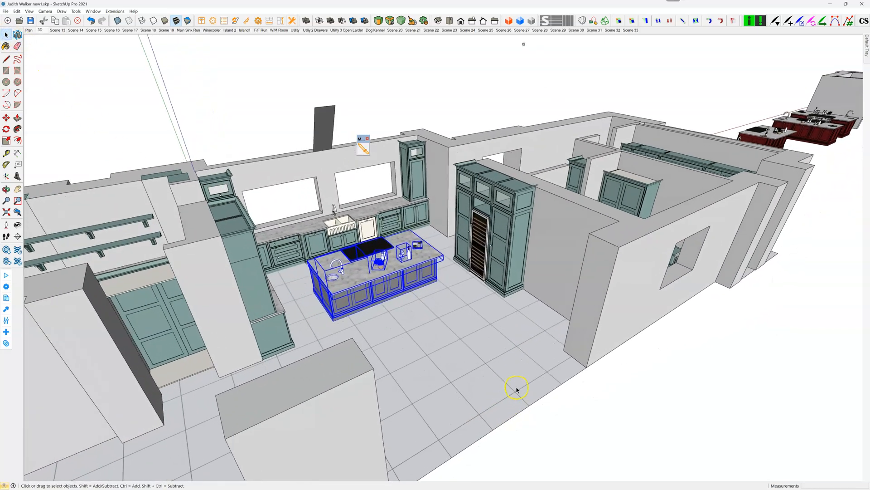
- Zoom in on the island and start a new Material Swapper swap
left_click_drag(516, 389, 481, 364)
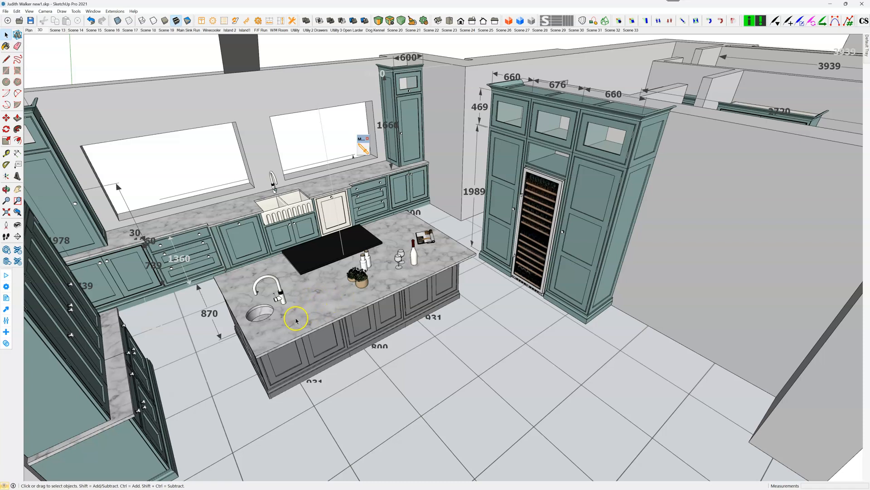
mouse_move(392, 98)
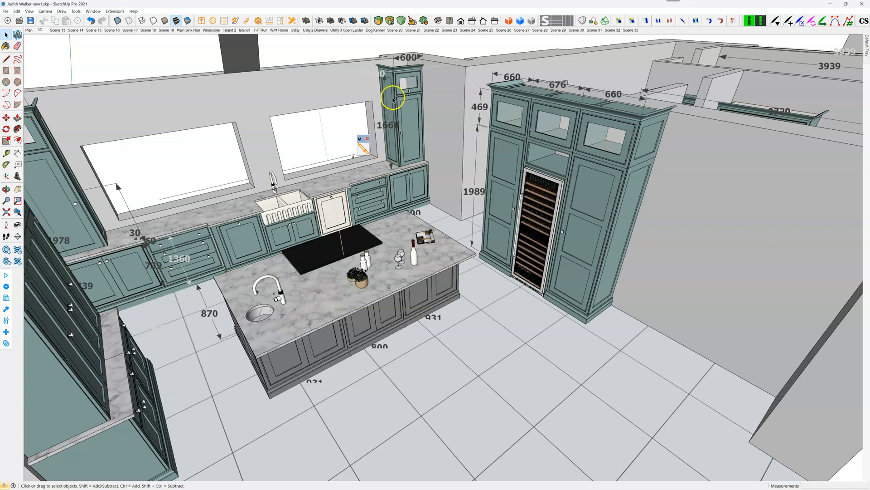
mouse_move(364, 149)
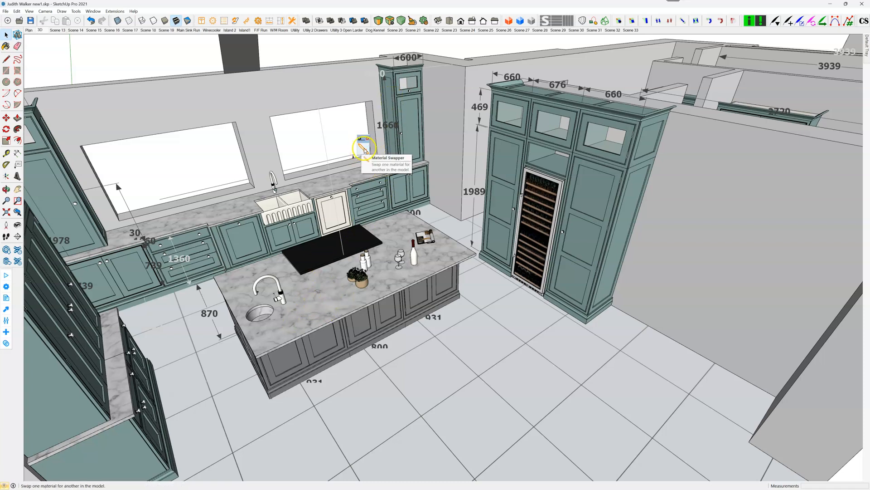
left_click(364, 147)
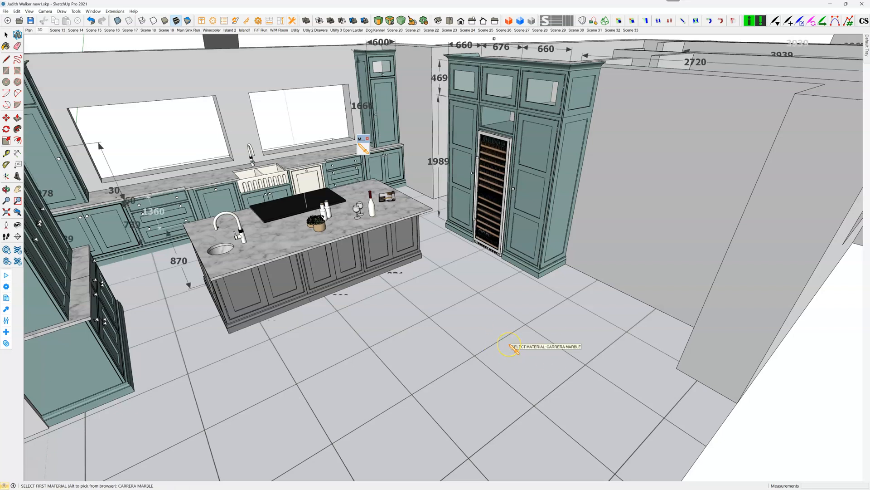
mouse_move(507, 339)
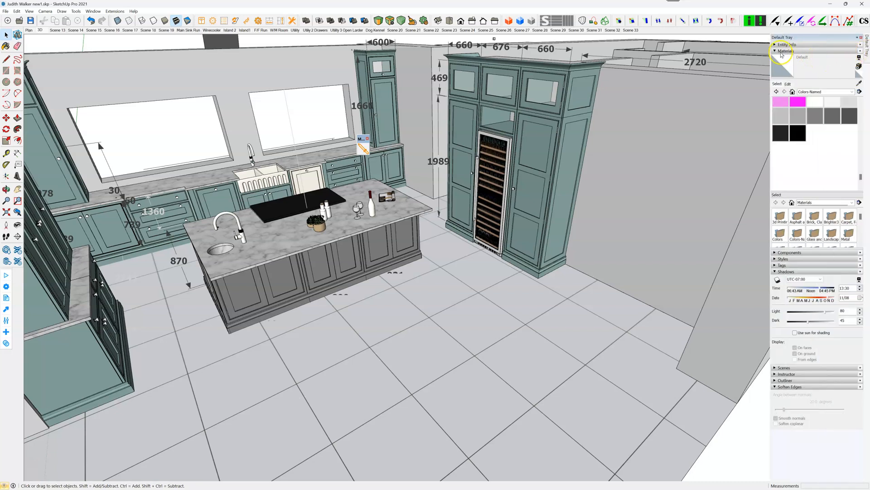
- Collapse the Materials and Shadows panels and close the Default Tray
left_click(785, 51)
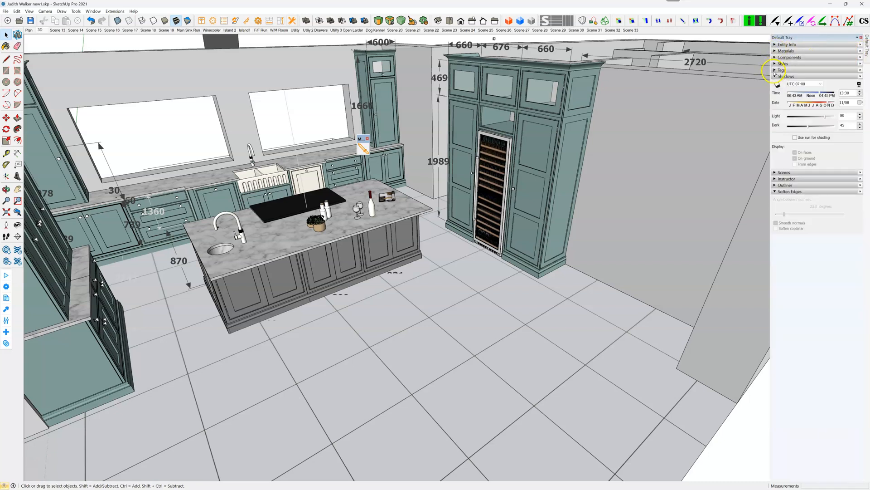
left_click(786, 76)
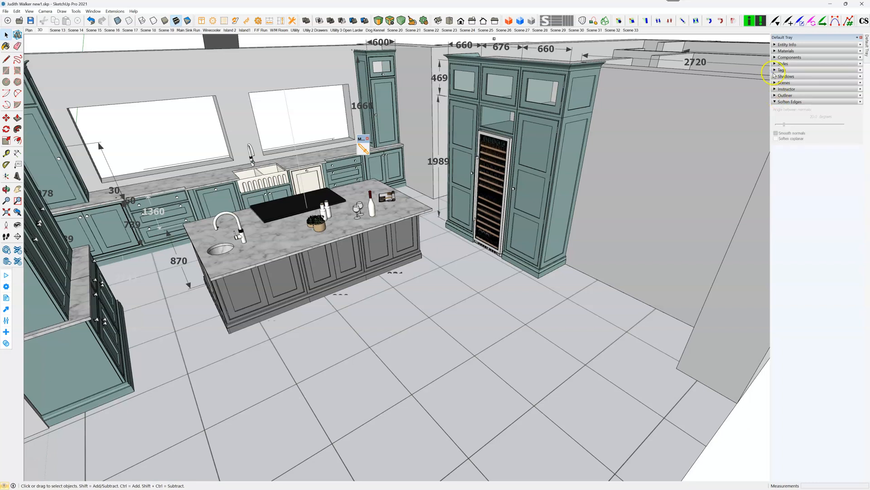
left_click(782, 69)
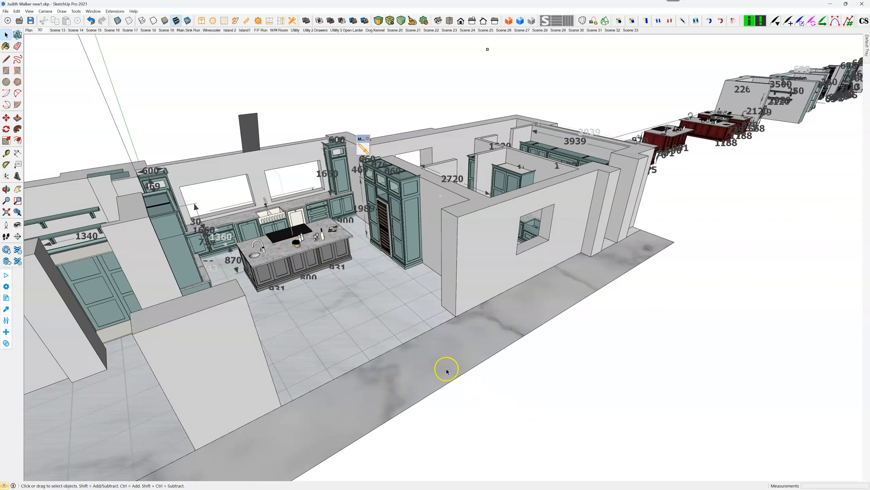
mouse_move(350, 312)
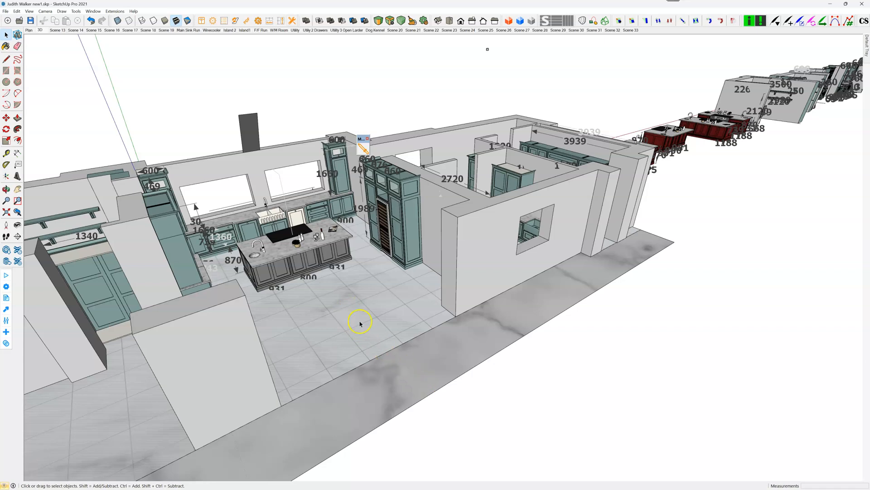
mouse_move(630, 251)
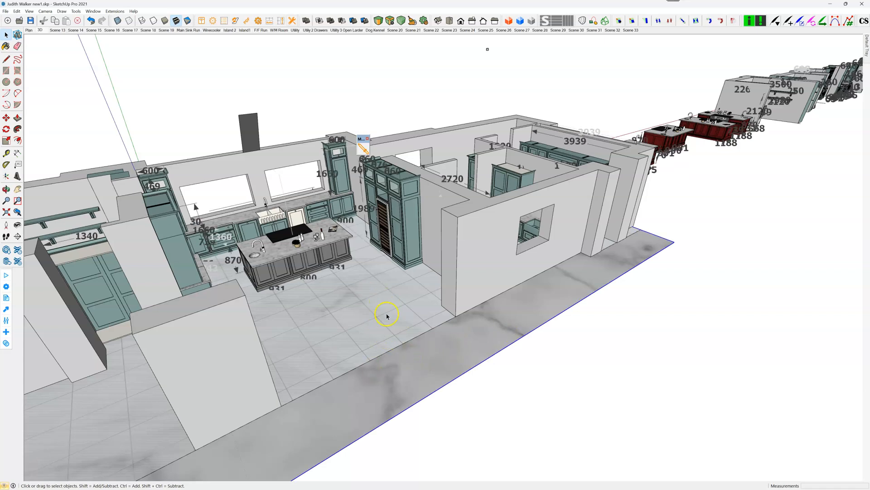
mouse_move(237, 283)
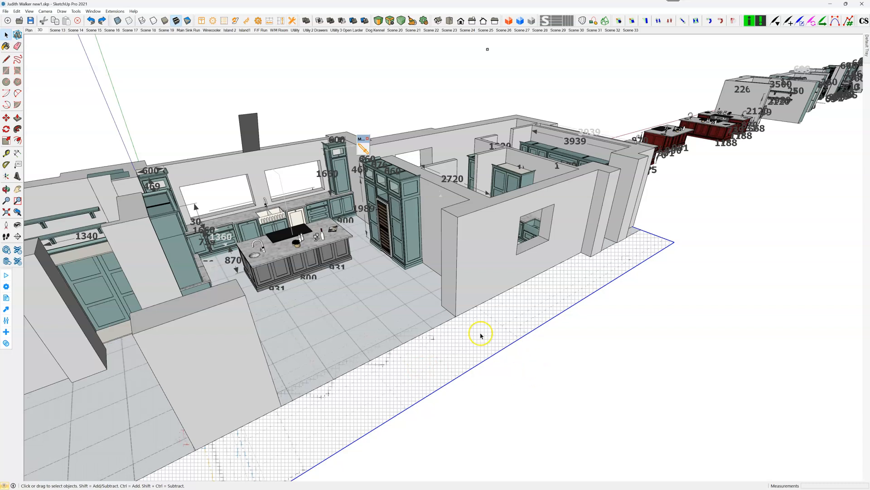
mouse_move(817, 125)
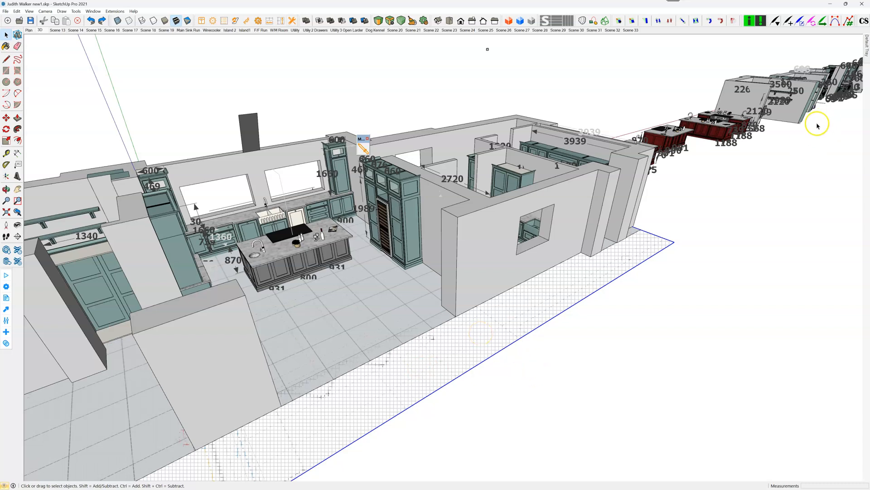
mouse_move(677, 345)
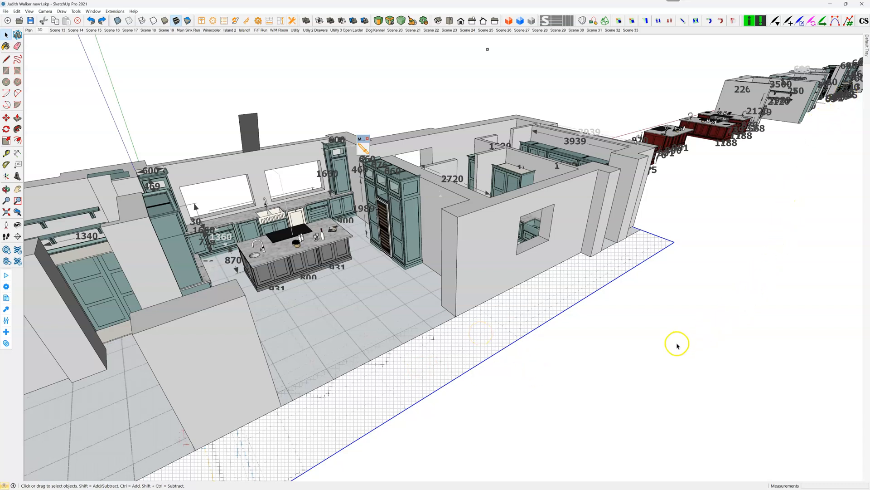
mouse_move(547, 333)
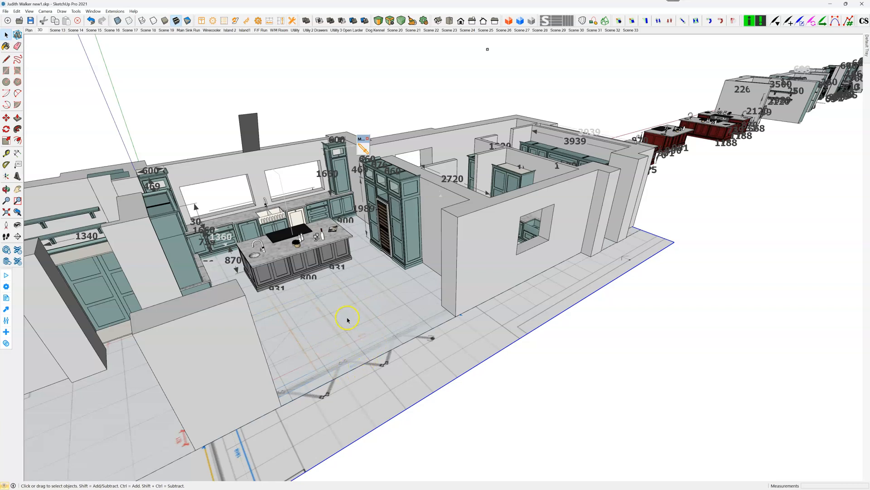
mouse_move(322, 377)
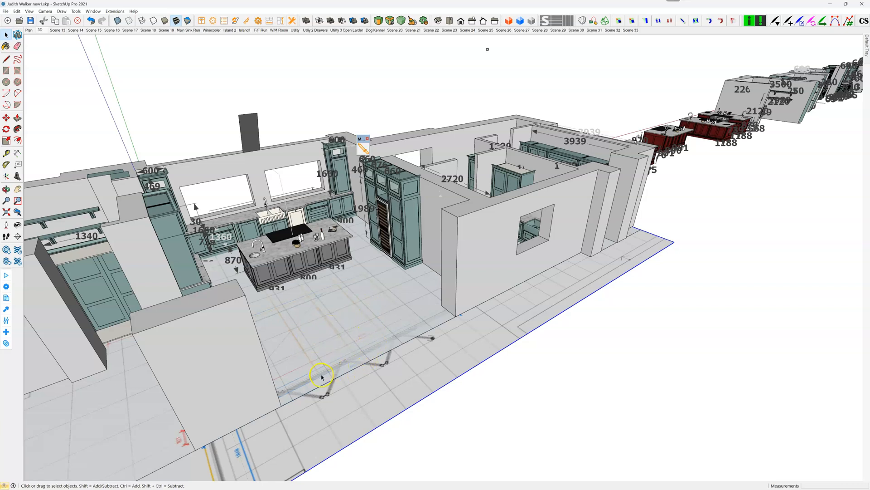
mouse_move(408, 386)
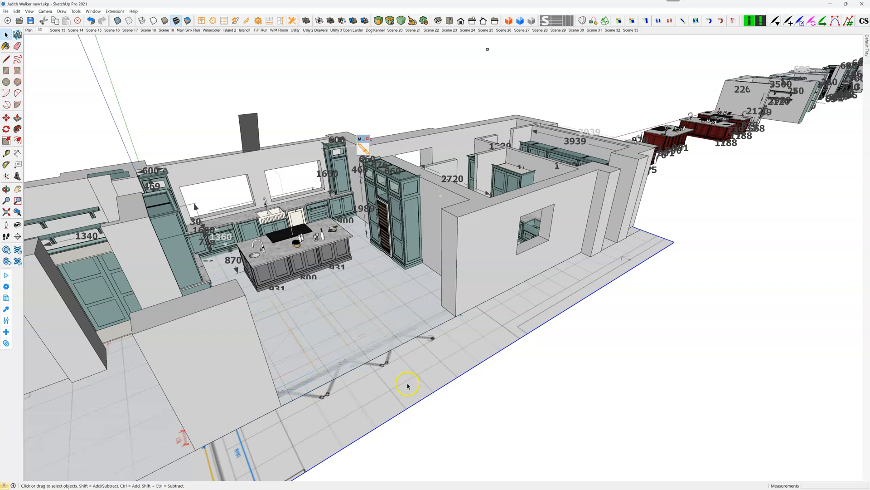
mouse_move(412, 310)
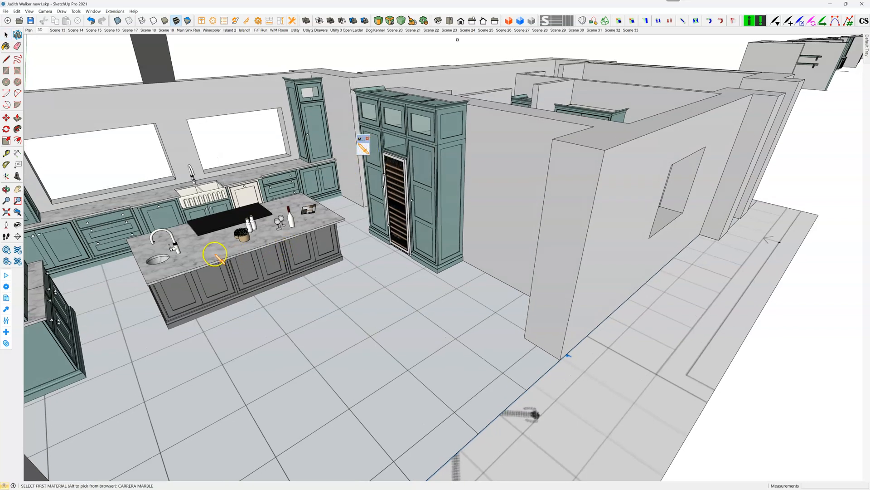
- Swap the kitchen floor tiles for the Carrera Marble worktop material
left_click(214, 254)
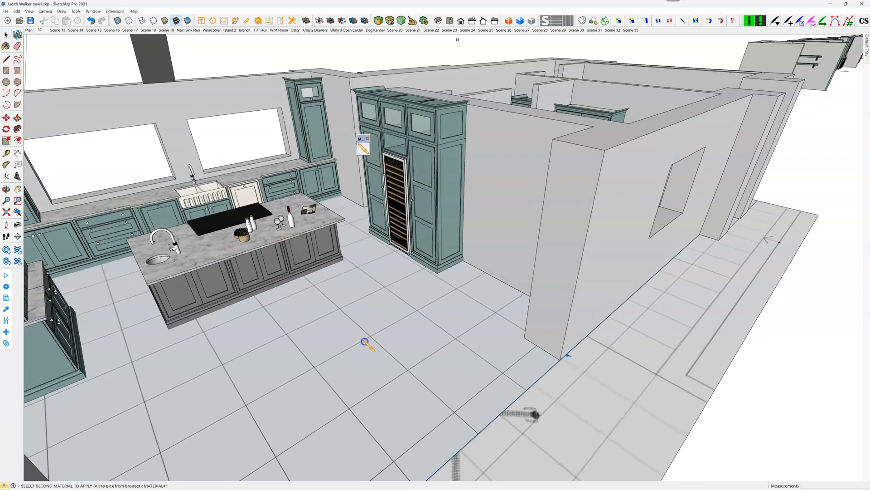
left_click(366, 345)
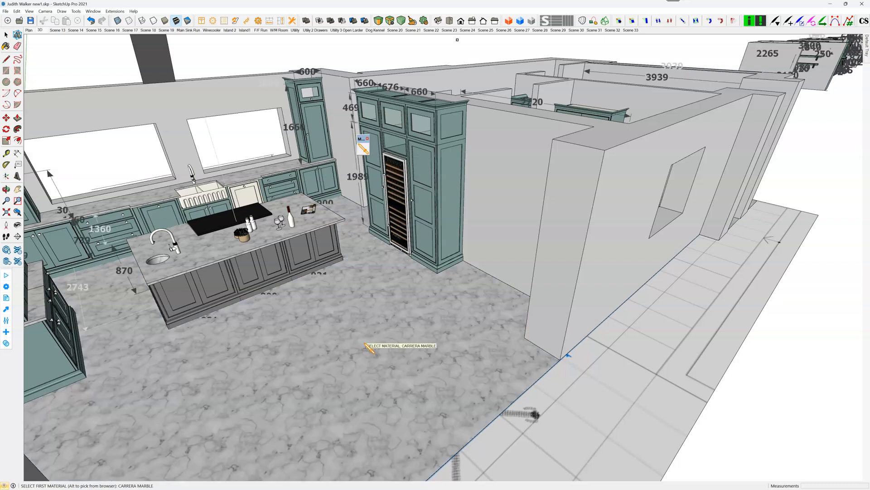